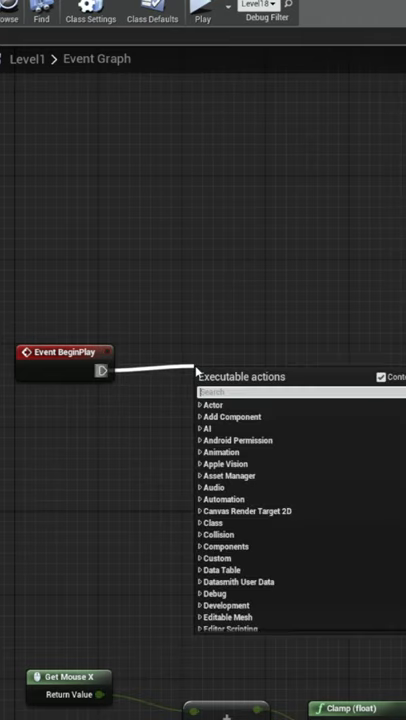
Step: Add a Print String node after Event BeginPlay, then return to the maze level
text(print string)
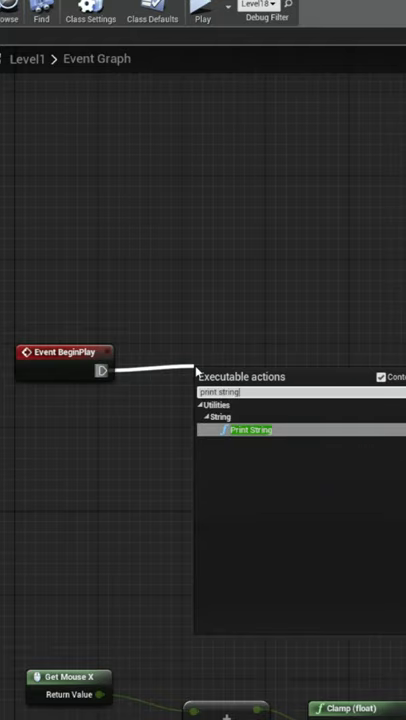
click(249, 429)
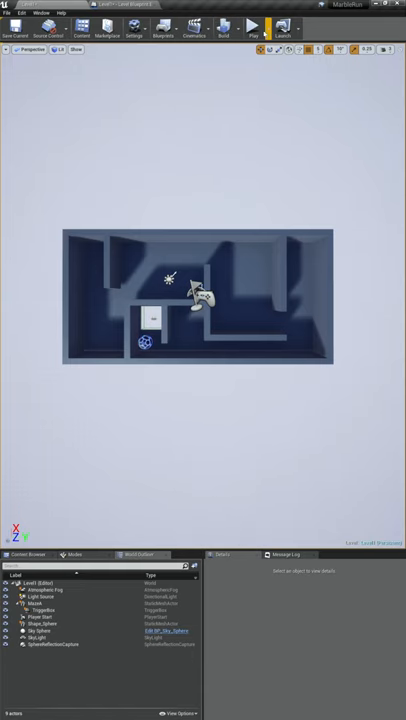
click(253, 25)
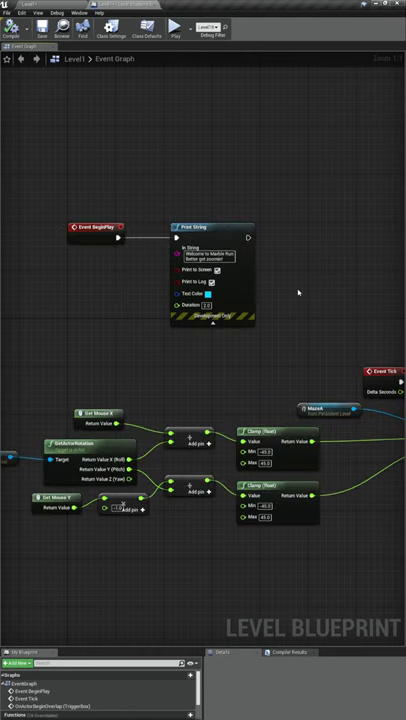
Step: Make the Print String text green and play the level to see the welcome message
click(215, 291)
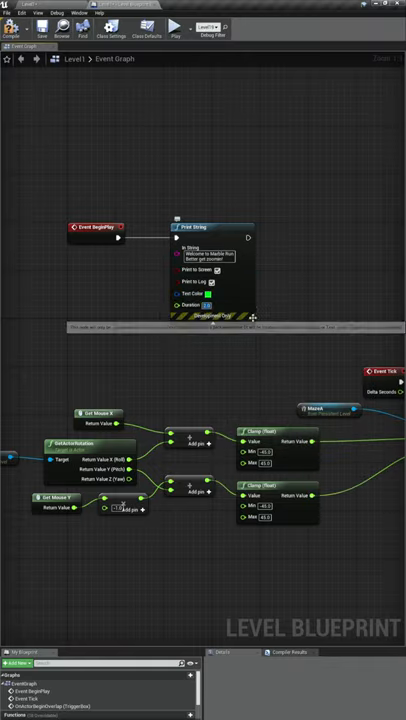
click(175, 25)
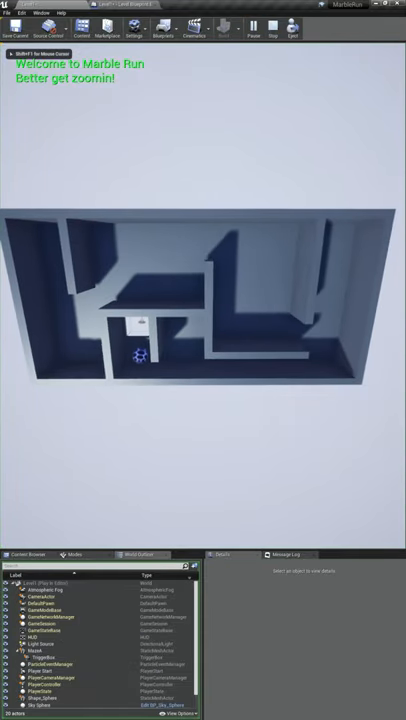